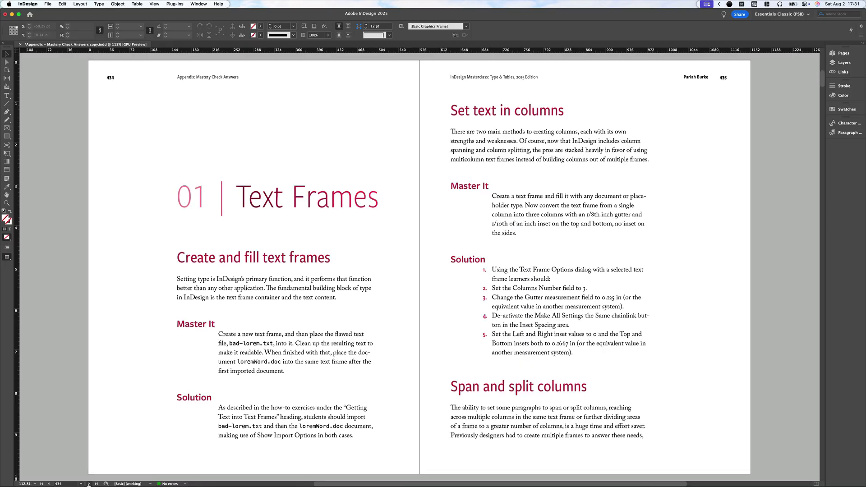
- Scroll to the Appendix: Mastery Checks opening spread on pages 432–433
{"action": "scroll", "scroll_direction": "down", "scroll_amount": 3}
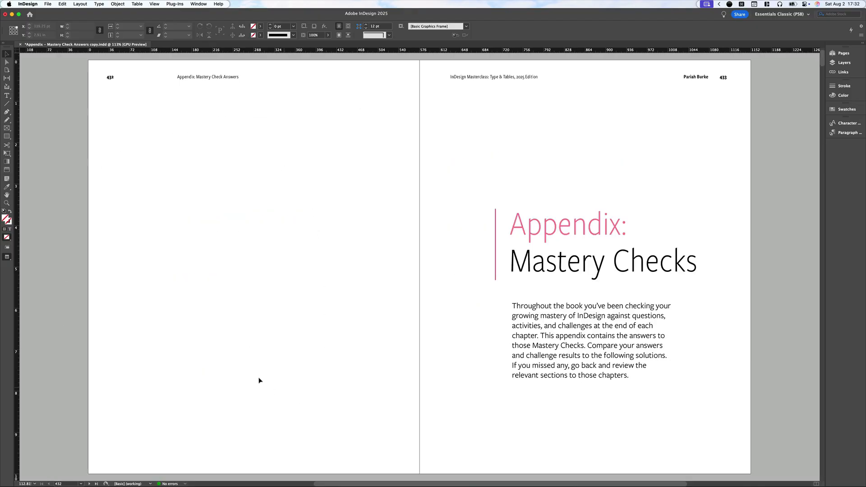
{"action": "mouse_move", "coordinate": [245, 424]}
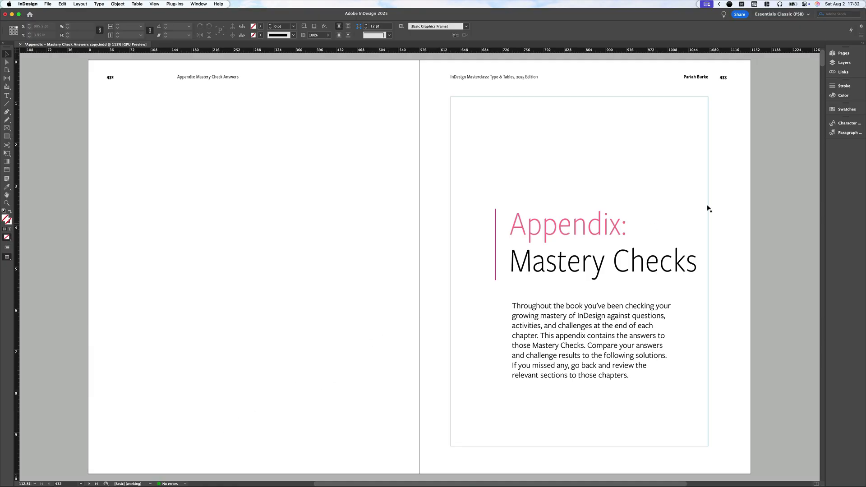
- Show Paragraph Styles, expand the Mastery Check group and bring up MC H2's context menu
{"action": "left_click", "coordinate": [844, 132]}
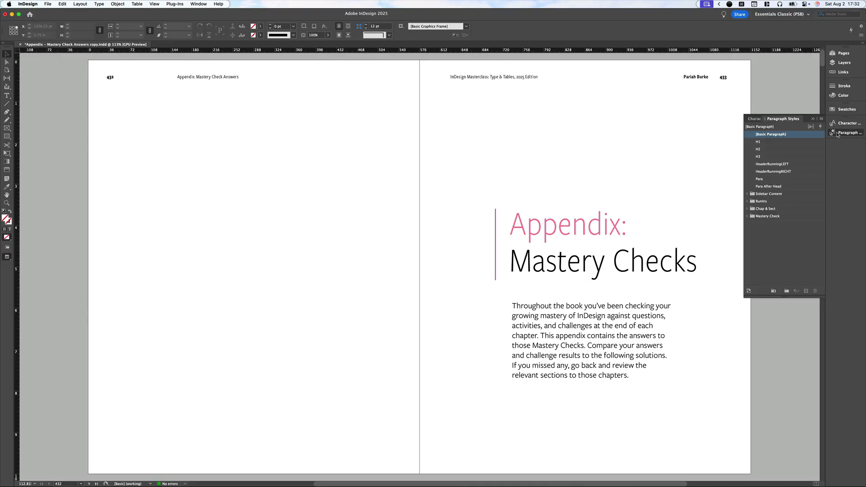
{"action": "mouse_move", "coordinate": [838, 135]}
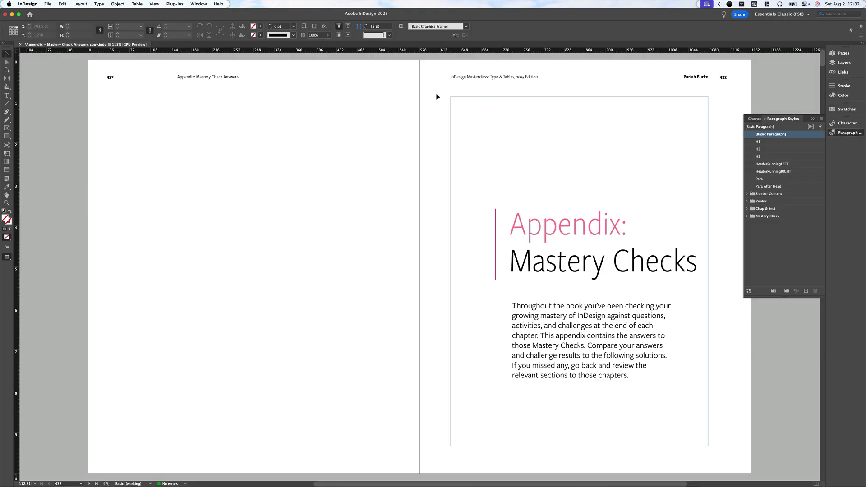
{"action": "left_click", "coordinate": [198, 4]}
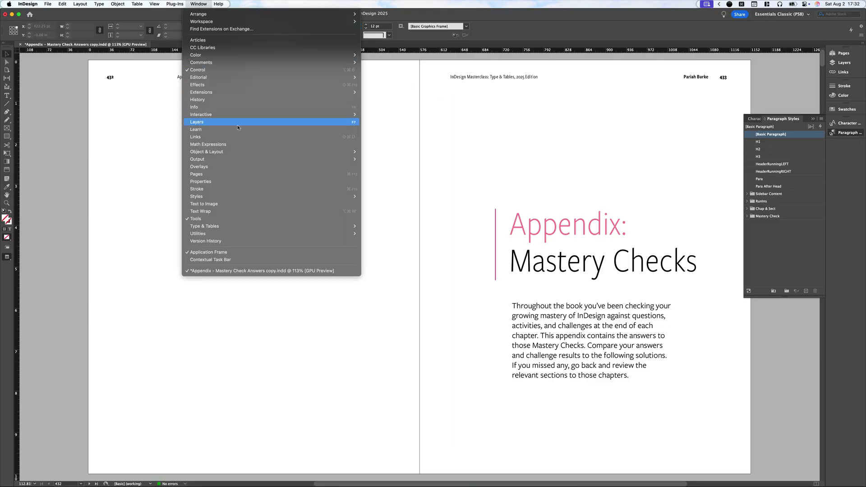
{"action": "mouse_move", "coordinate": [196, 196]}
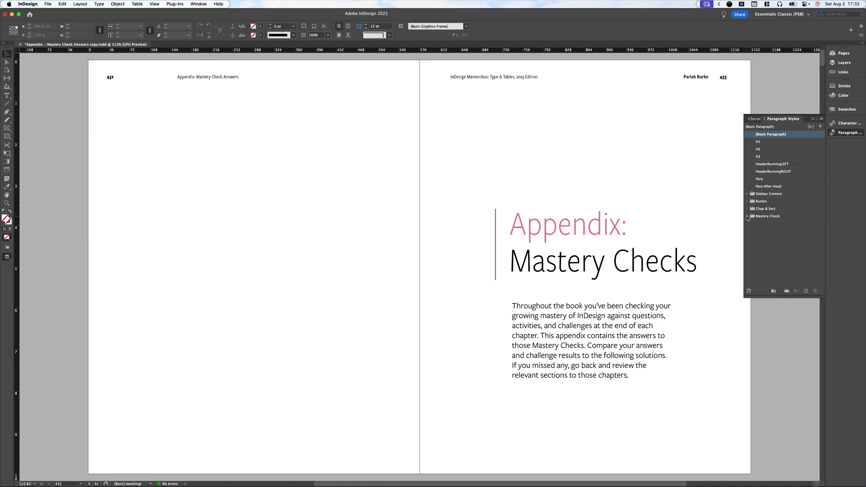
{"action": "left_click", "coordinate": [747, 216]}
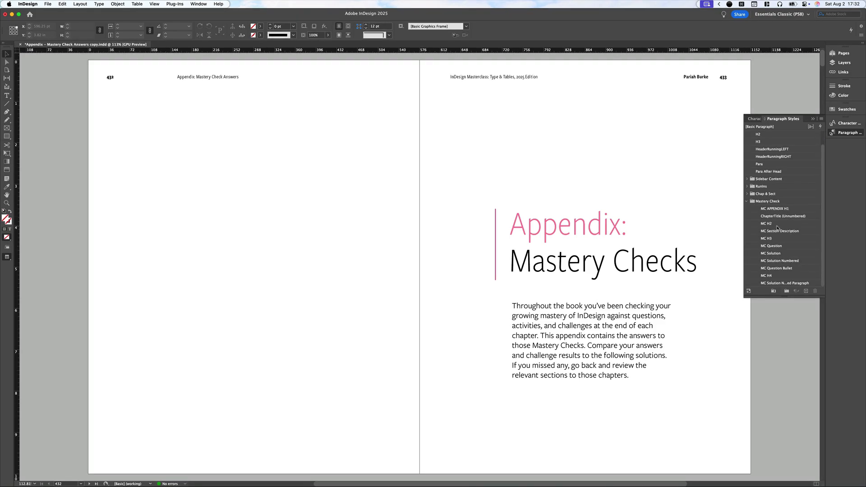
{"action": "right_click", "coordinate": [767, 223]}
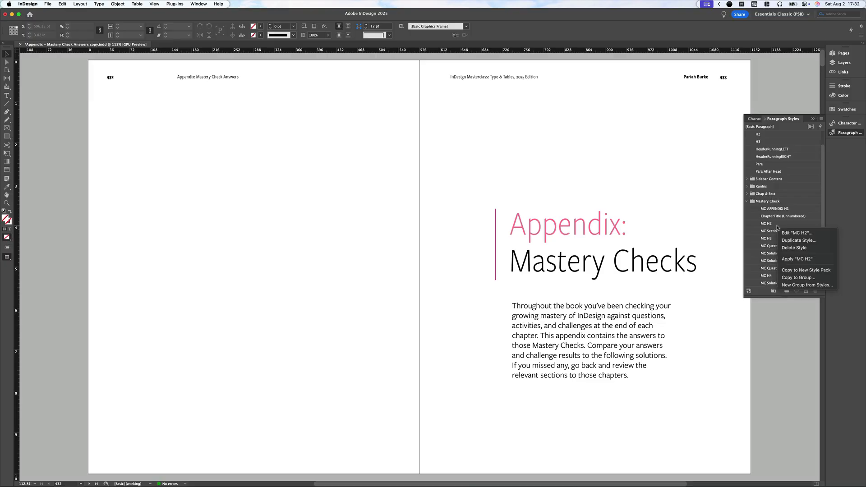
{"action": "mouse_move", "coordinate": [795, 232]}
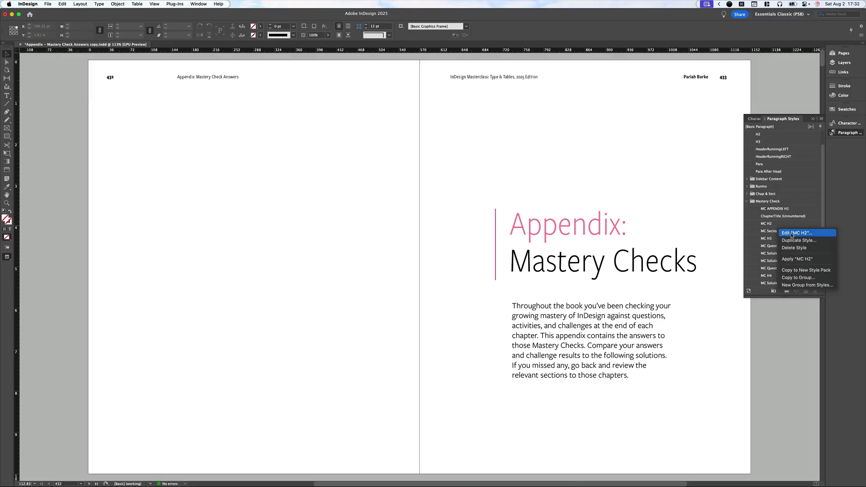
{"action": "left_click", "coordinate": [795, 232]}
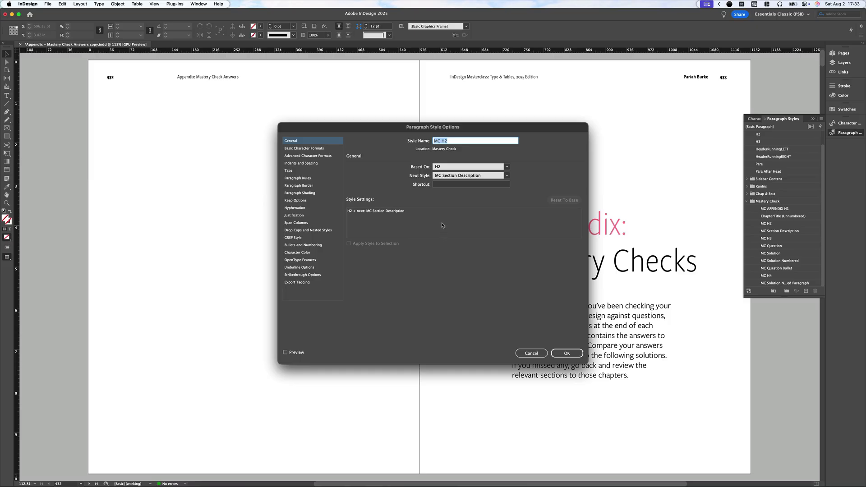
{"action": "mouse_move", "coordinate": [454, 146]}
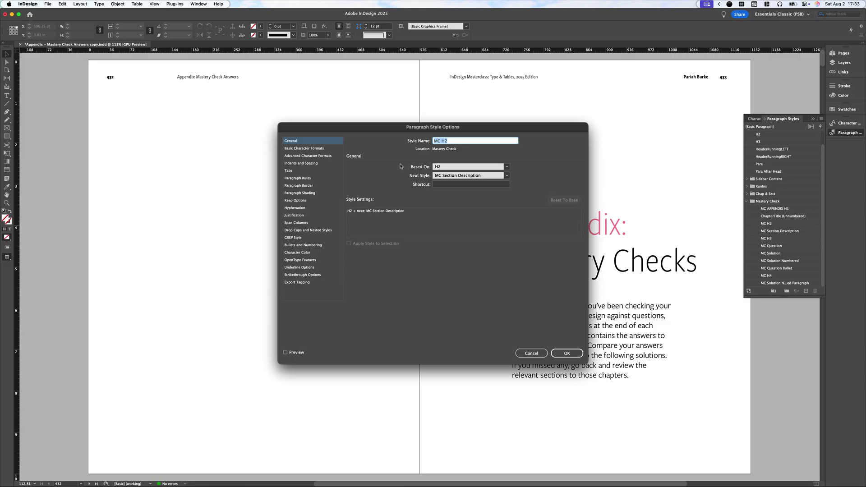
{"action": "mouse_move", "coordinate": [527, 344]}
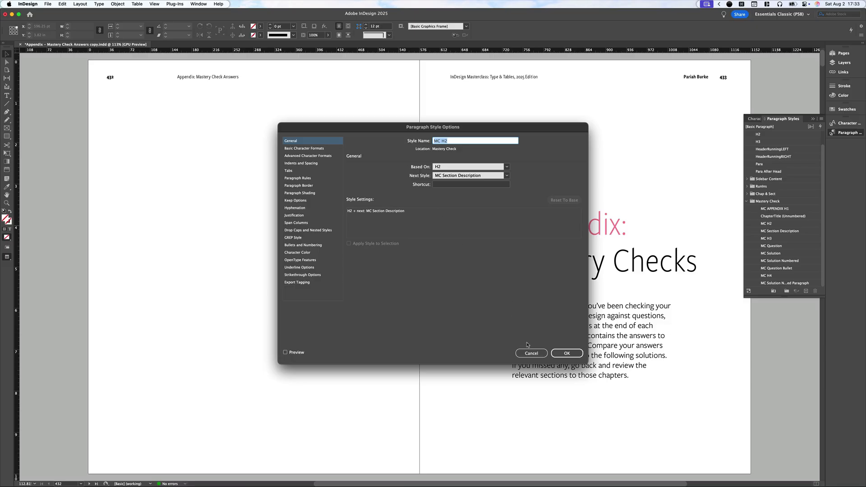
{"action": "left_click", "coordinate": [531, 352]}
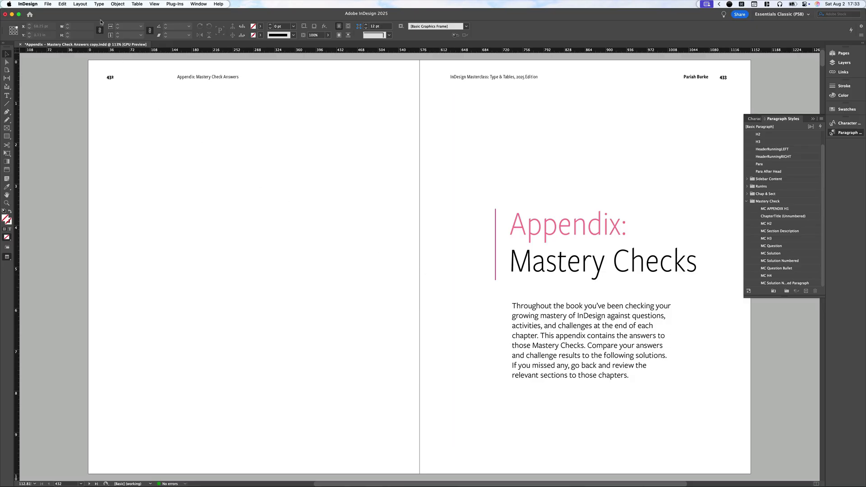
- Set up a table of contents titled 'Mastery Check Contents' including the MC H2 (Mastery Check) style
{"action": "left_click", "coordinate": [79, 4]}
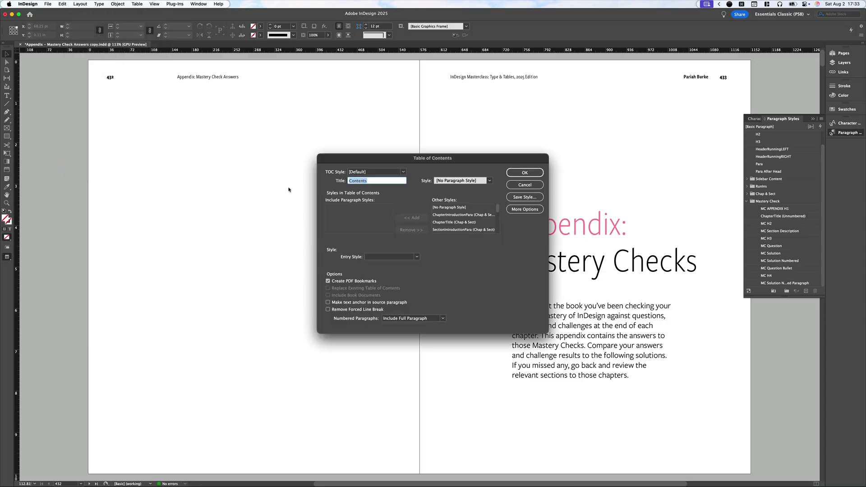
{"action": "mouse_move", "coordinate": [408, 197]}
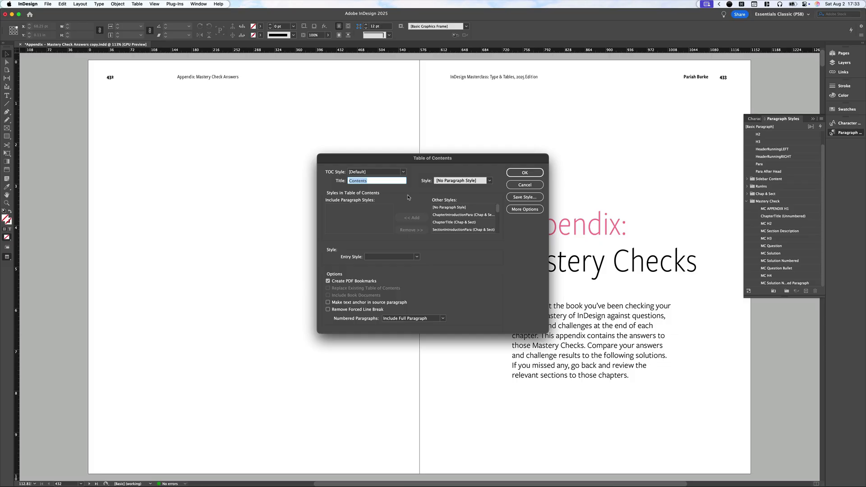
{"action": "type", "text": "M"}
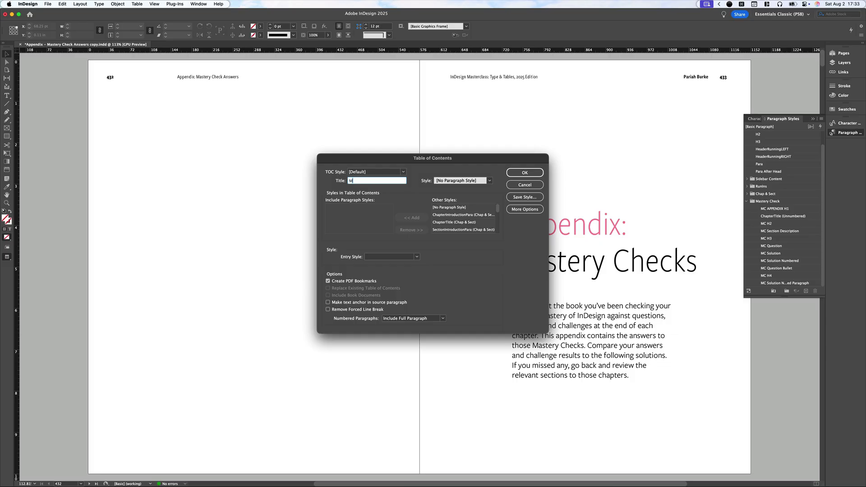
{"action": "type", "text": "astery Check"}
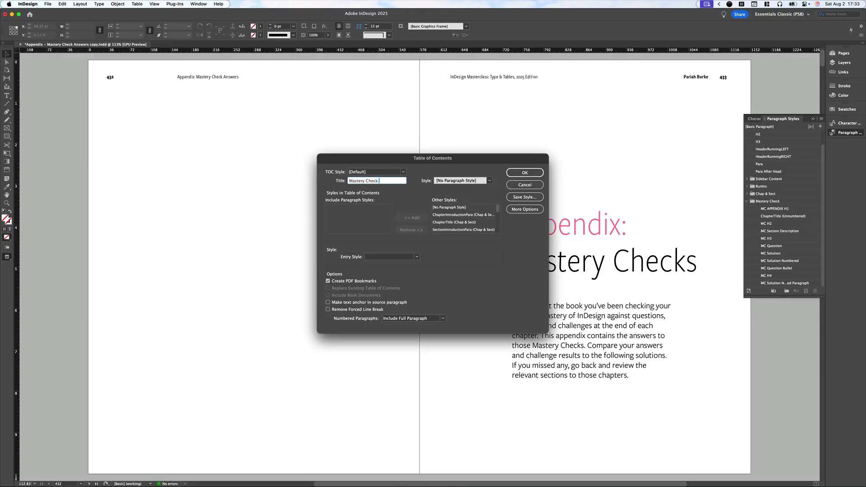
{"action": "type", "text": "Contents"}
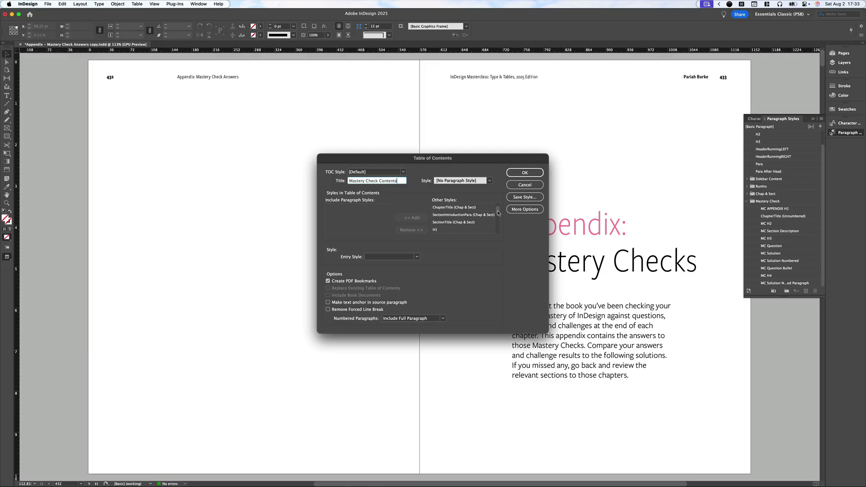
{"action": "scroll", "scroll_direction": "down", "scroll_amount": 3}
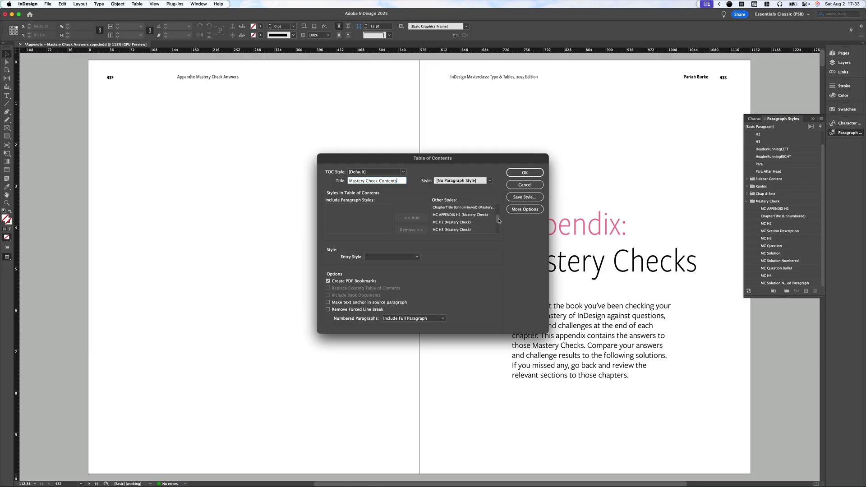
{"action": "left_click", "coordinate": [451, 221]}
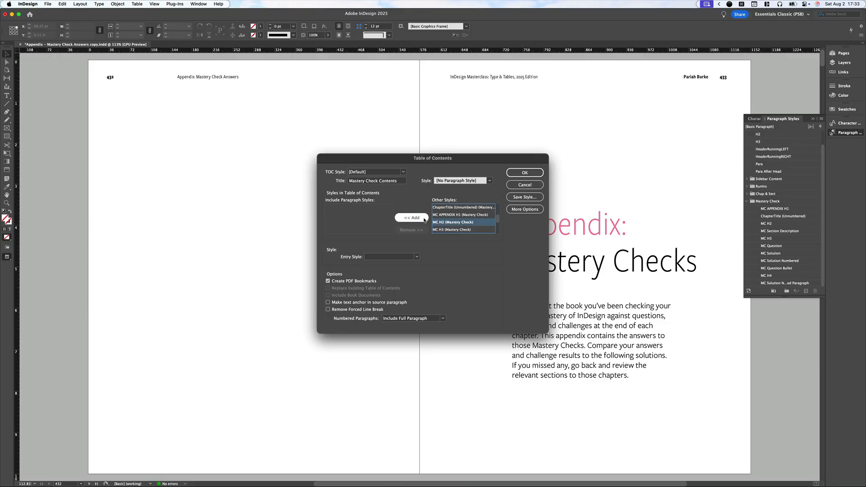
{"action": "left_click", "coordinate": [410, 217]}
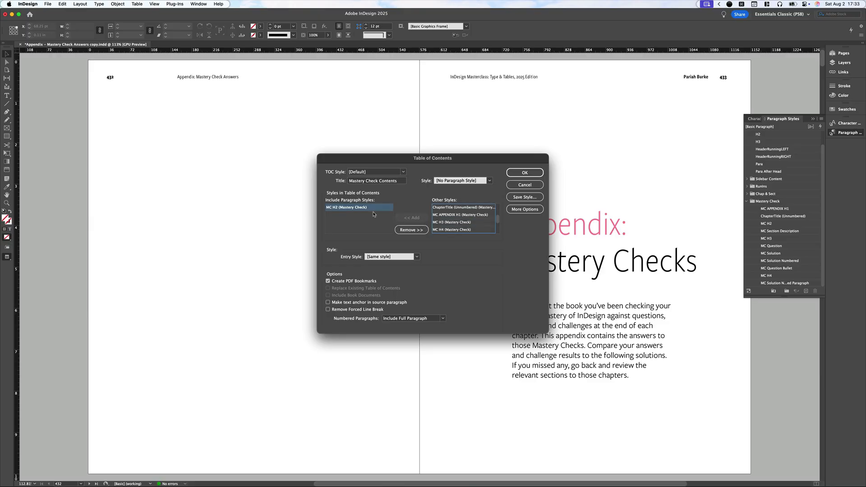
{"action": "mouse_move", "coordinate": [335, 223]}
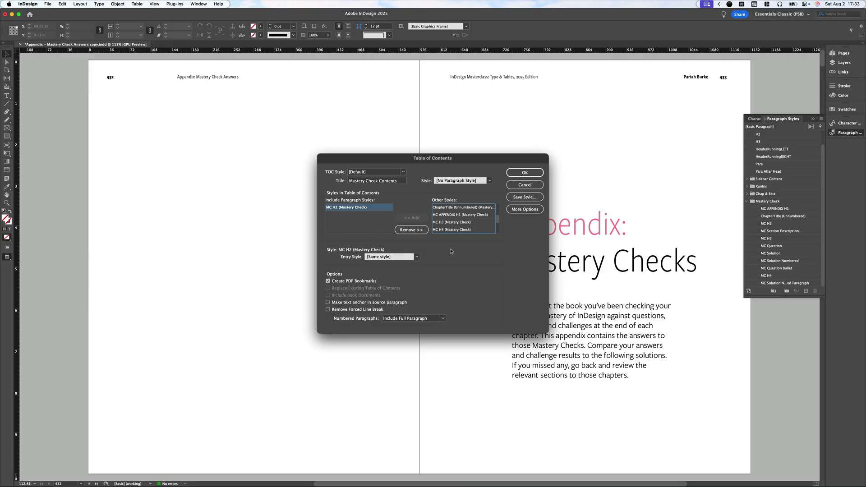
{"action": "left_click", "coordinate": [523, 172]}
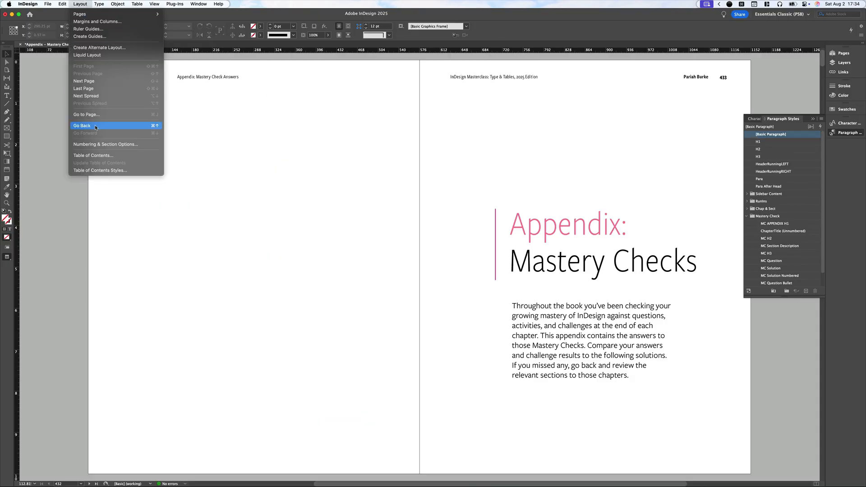
- Reopen the Table of Contents settings and show the Entry Style choices for MC H2
{"action": "left_click", "coordinate": [93, 156]}
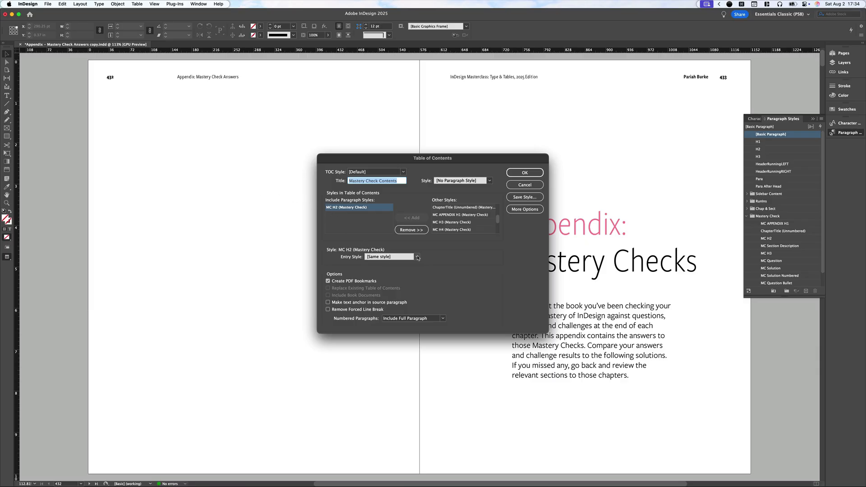
{"action": "left_click", "coordinate": [416, 256]}
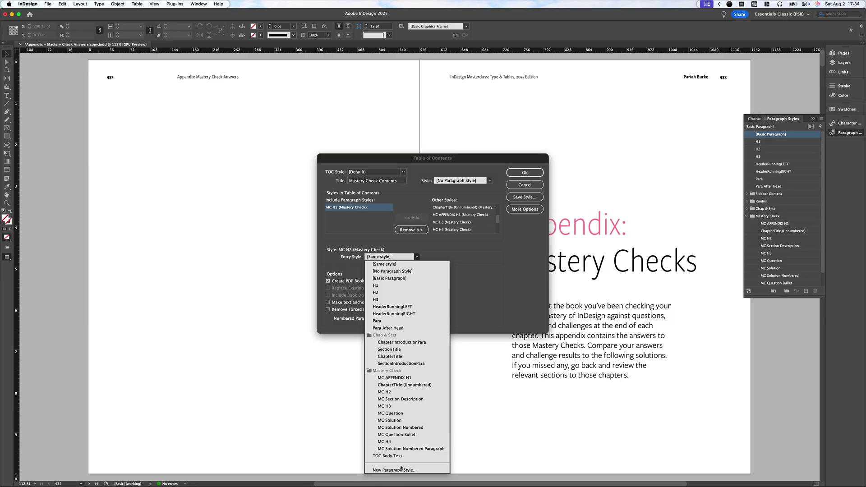
- Create a 'TOC LVL 1' entry style in FreightSans Pro Book 10 pt for MC H2 entries
{"action": "left_click", "coordinate": [394, 469]}
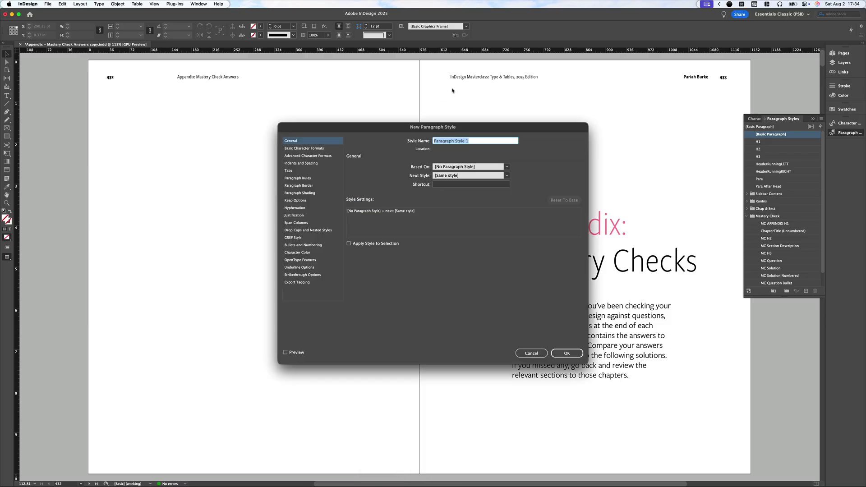
{"action": "type", "text": "TOC LVL 1"}
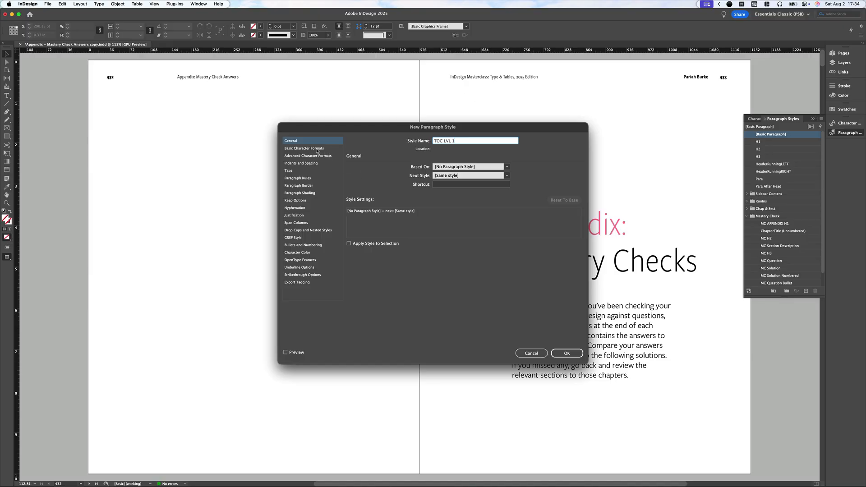
{"action": "left_click", "coordinate": [304, 148]}
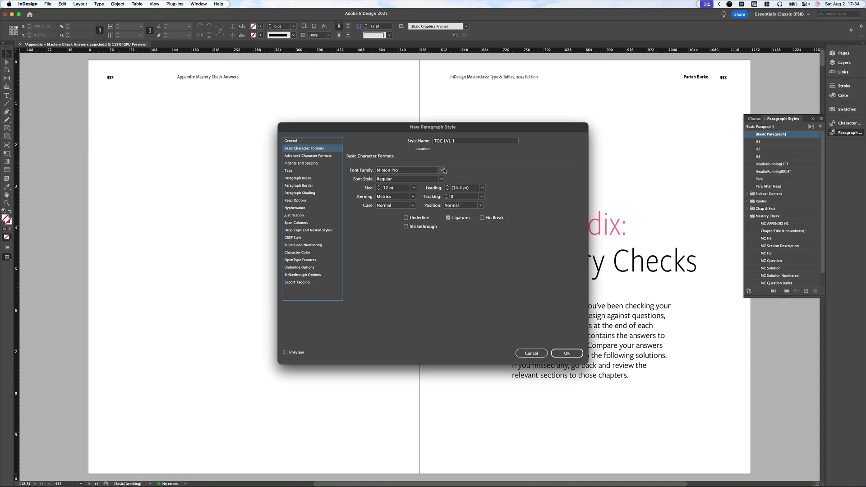
{"action": "mouse_move", "coordinate": [435, 172]}
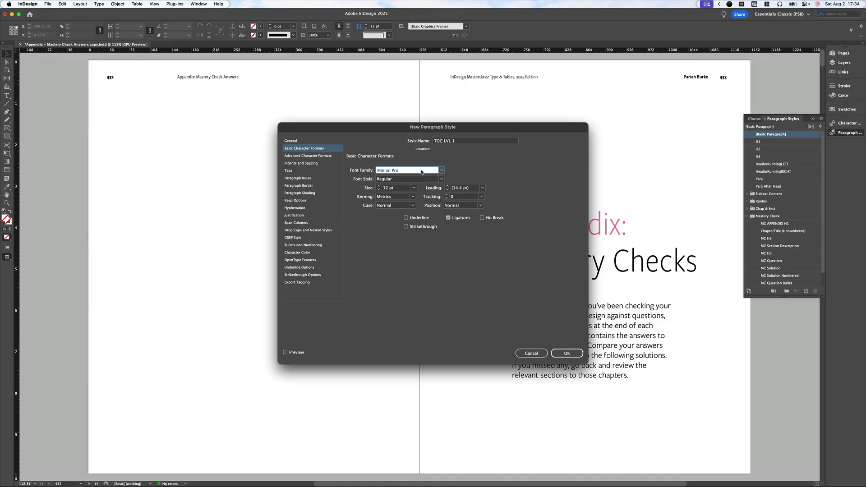
{"action": "type", "text": "futura"}
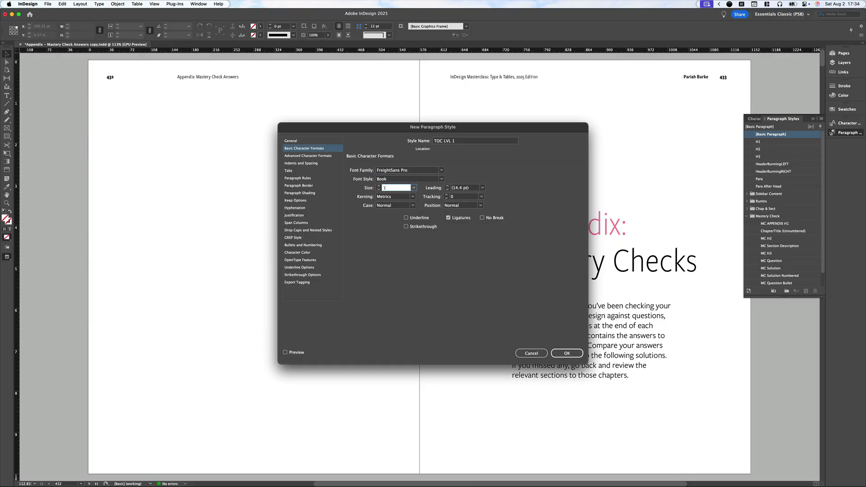
{"action": "type", "text": "10"}
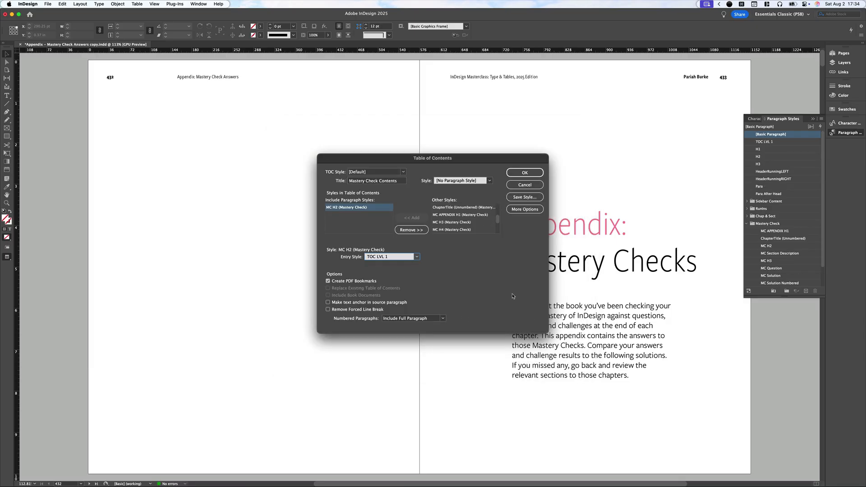
- Generate the Mastery Check Contents table of contents for placement on the left appendix page
{"action": "left_click", "coordinate": [523, 172]}
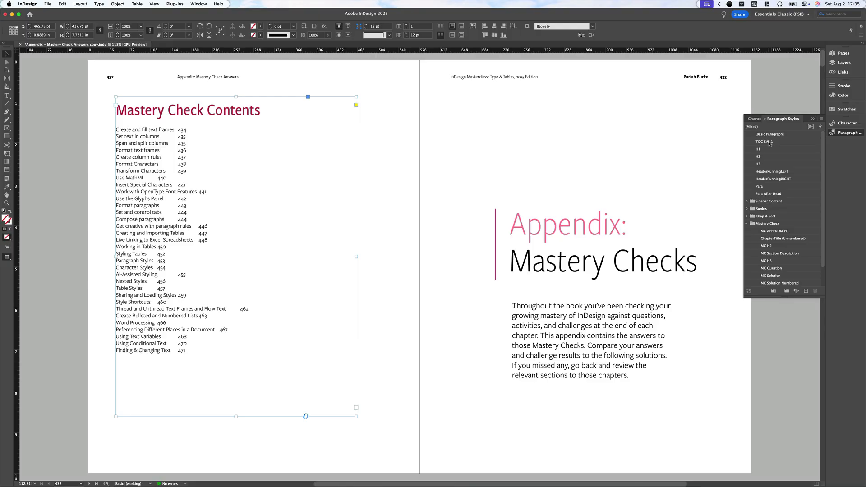
- Edit TOC LVL 1 with Preview on: 11.5 pt type and a right-aligned tab at 289 pt
{"action": "right_click", "coordinate": [764, 142]}
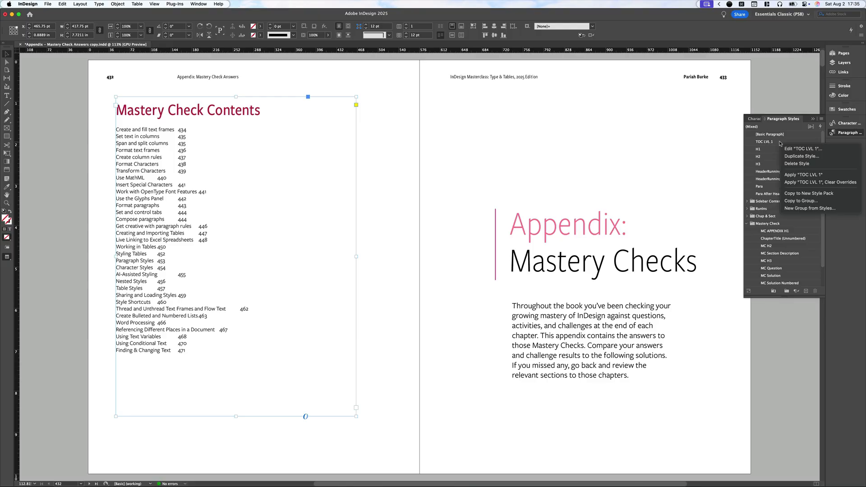
{"action": "left_click", "coordinate": [801, 148]}
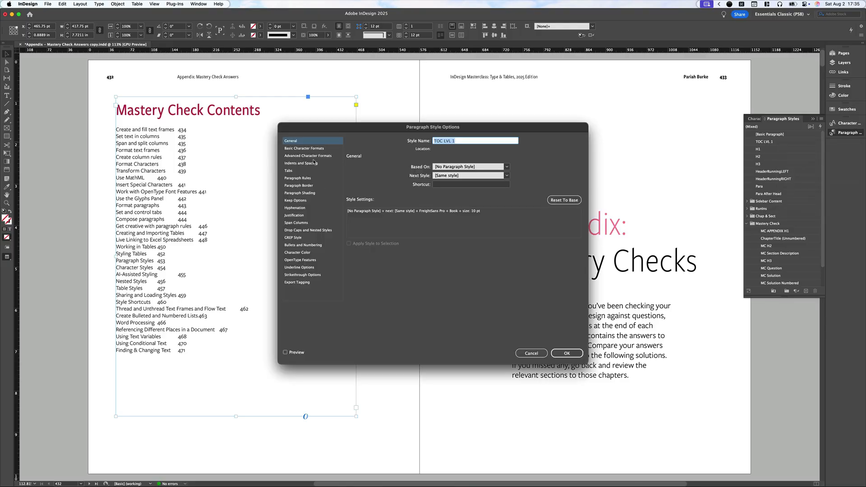
{"action": "left_click", "coordinate": [301, 163]}
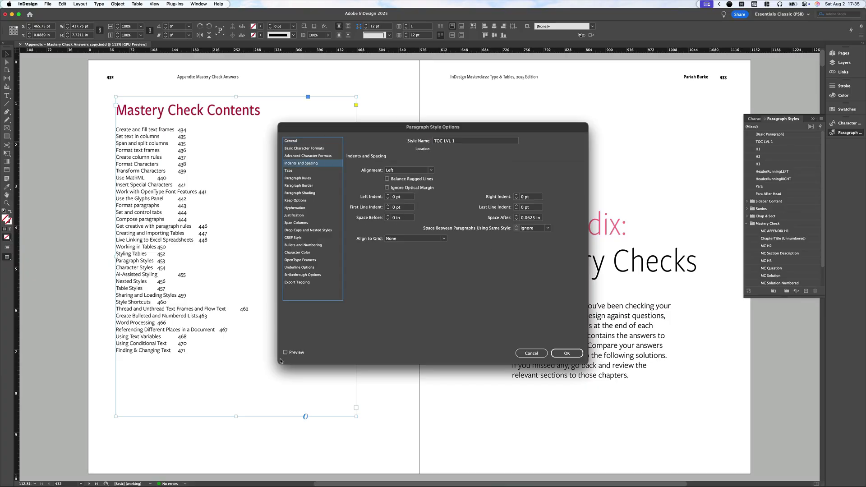
{"action": "left_click", "coordinate": [286, 353]}
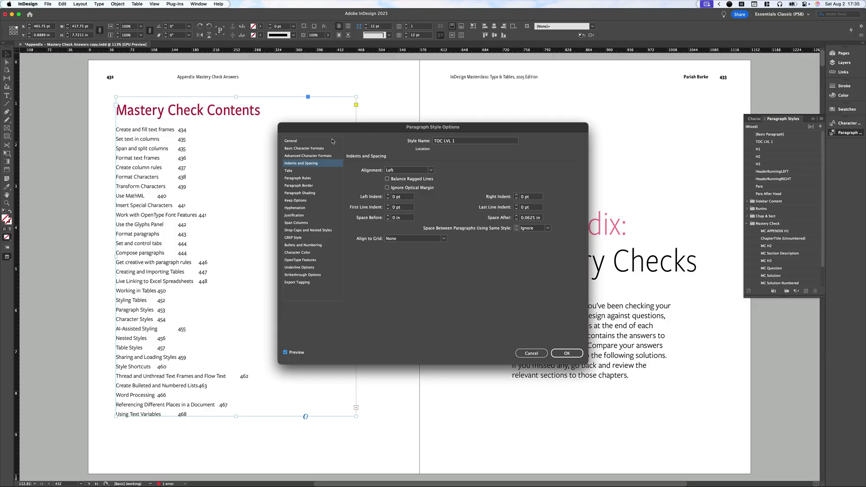
{"action": "left_click", "coordinate": [304, 148]}
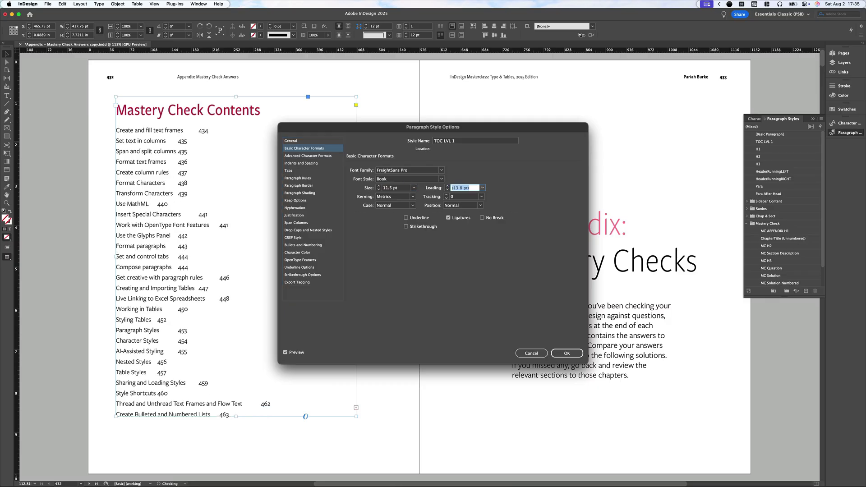
{"action": "mouse_move", "coordinate": [328, 179]}
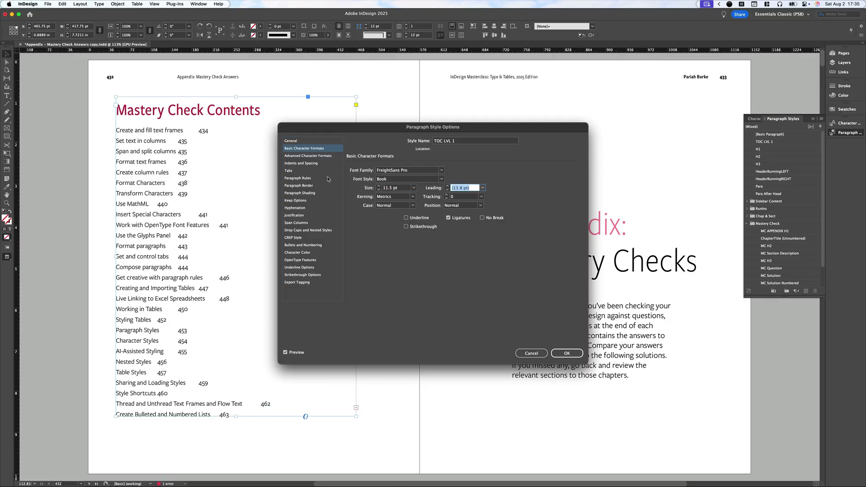
{"action": "left_click", "coordinate": [288, 171]}
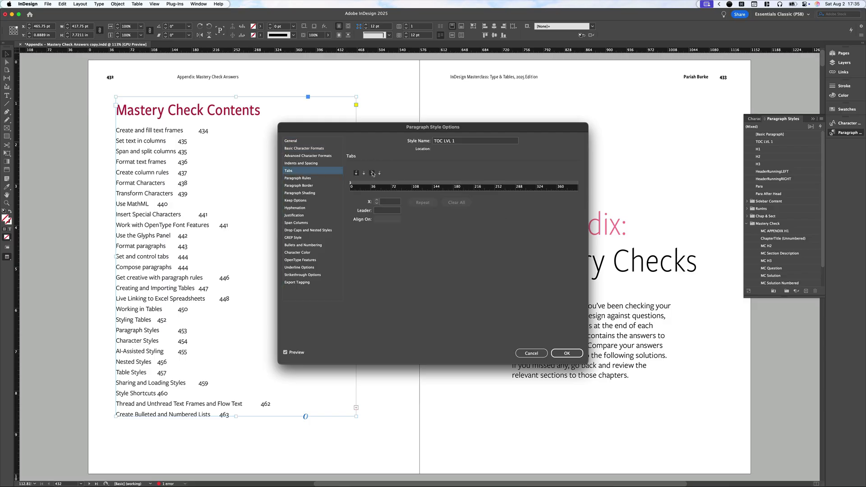
{"action": "left_click", "coordinate": [515, 187]}
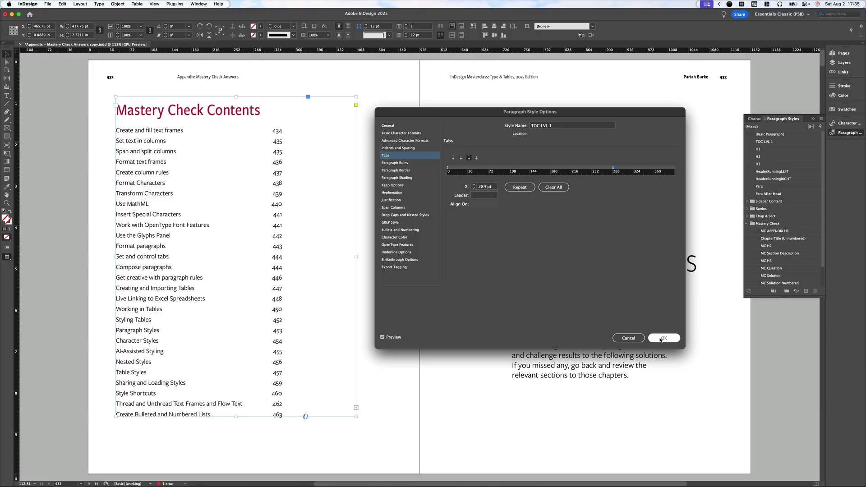
- Confirm the TOC LVL 1 edits and check the 'Create and fill text frames' heading's style
{"action": "left_click", "coordinate": [663, 338]}
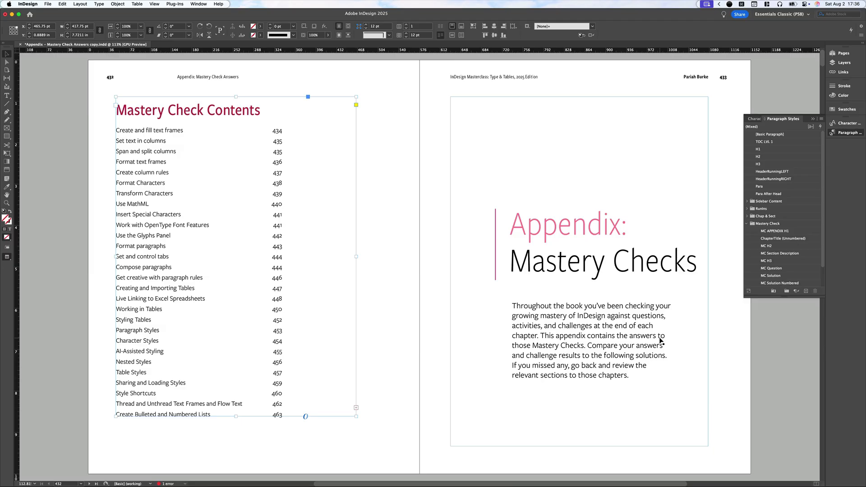
{"action": "mouse_move", "coordinate": [550, 277]}
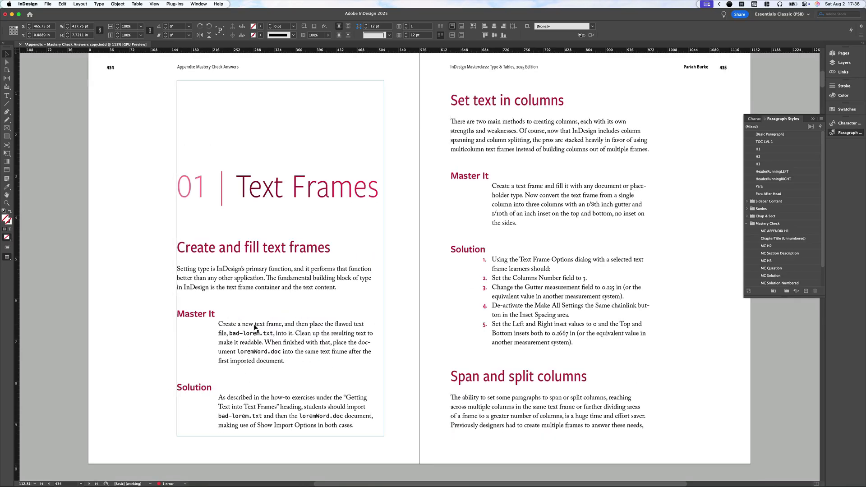
{"action": "left_click", "coordinate": [209, 247]}
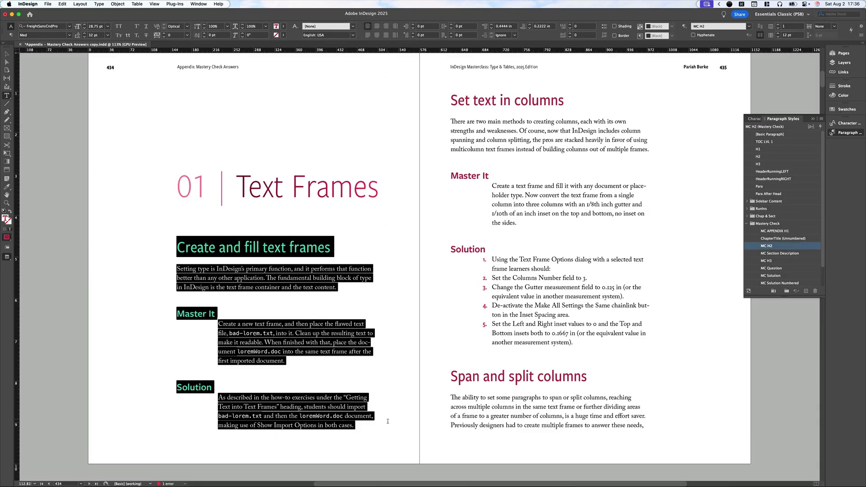
{"action": "scroll", "scroll_direction": "down", "scroll_amount": 3}
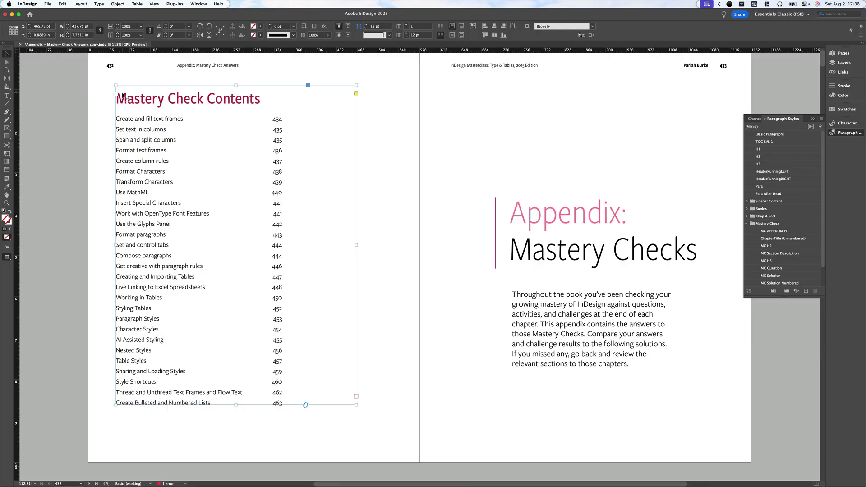
- Update the Mastery Check Contents table of contents and dismiss the confirmation alert
{"action": "left_click", "coordinate": [79, 4]}
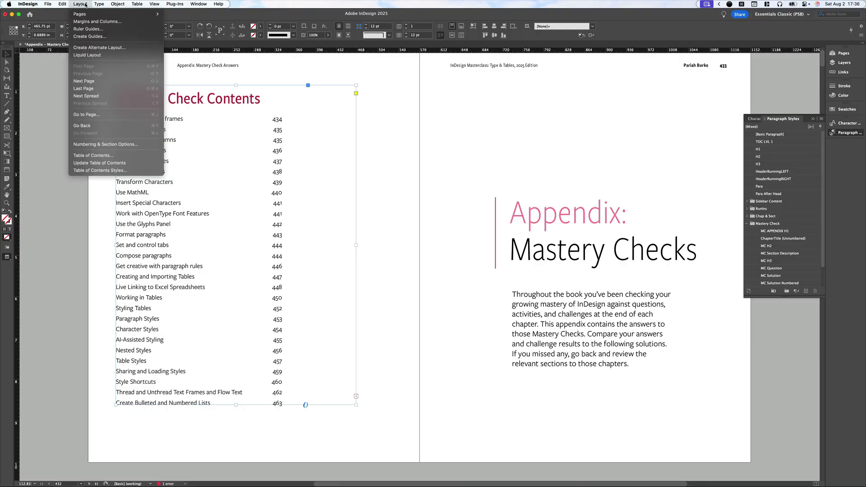
{"action": "mouse_move", "coordinate": [99, 162]}
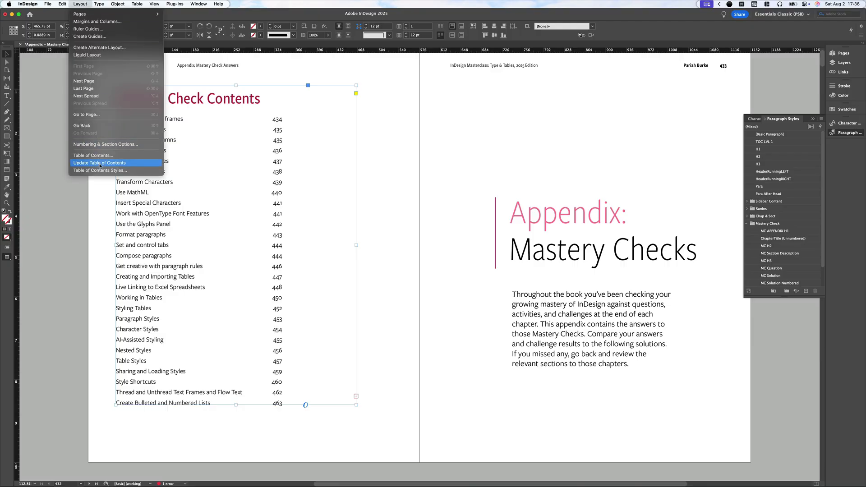
{"action": "left_click", "coordinate": [99, 162]}
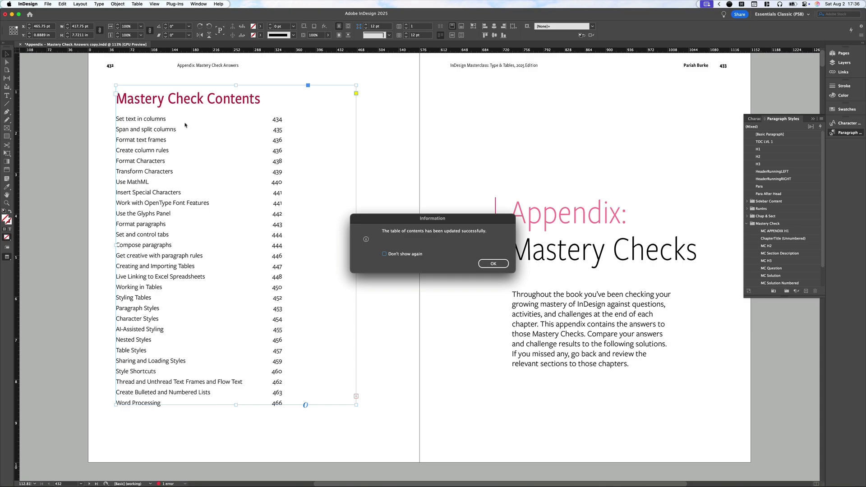
{"action": "mouse_move", "coordinate": [284, 246]}
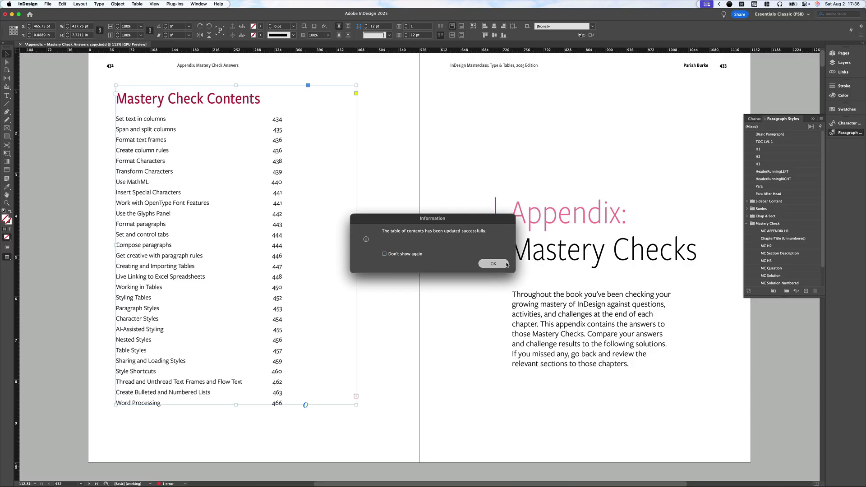
{"action": "left_click", "coordinate": [491, 263]}
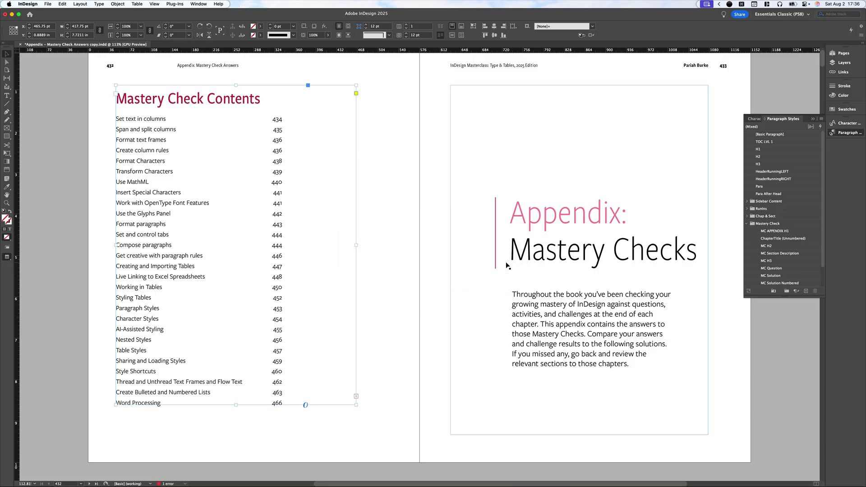